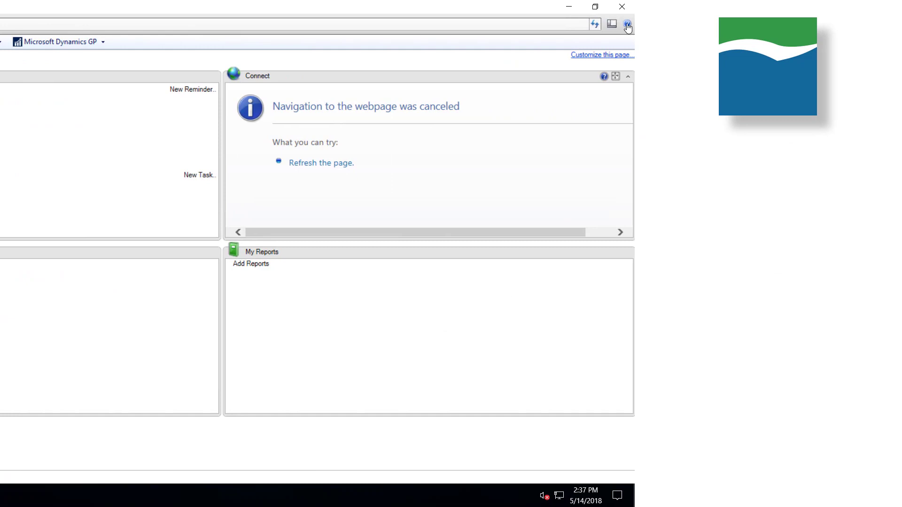
# Go from Help > About Microsoft Dynamics GP to Additional > Mekorma Products Manager
pyautogui.click(627, 24)
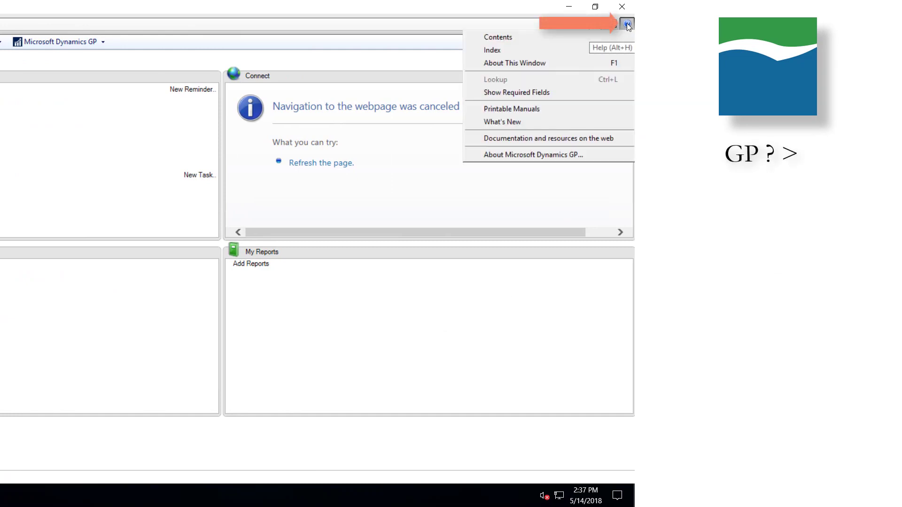
pyautogui.moveTo(511, 109)
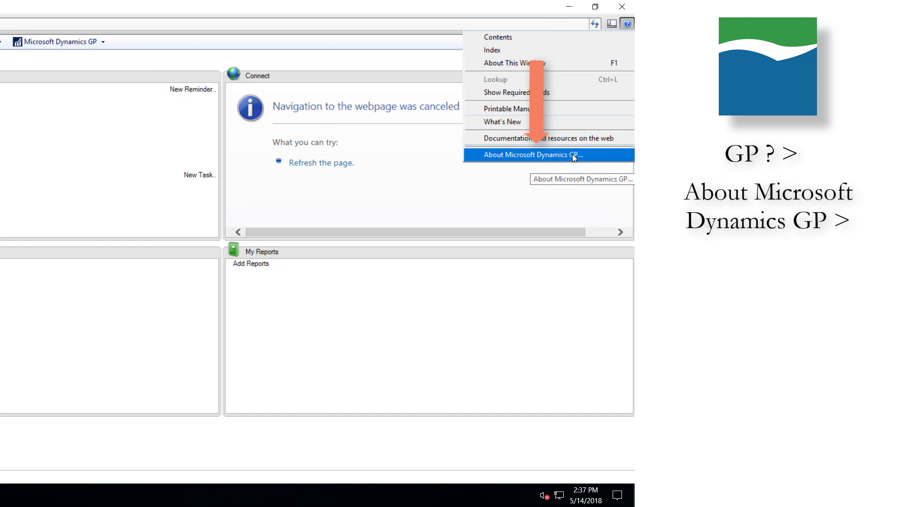
pyautogui.click(535, 154)
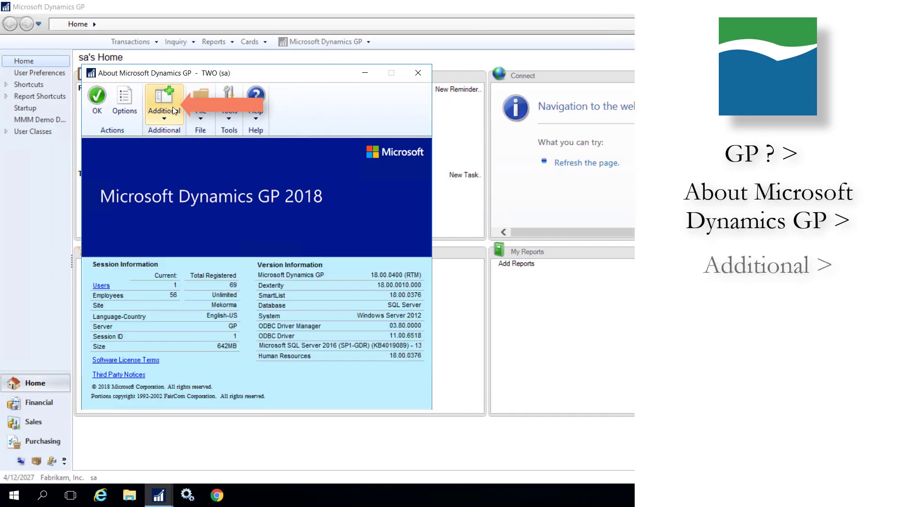
pyautogui.click(164, 104)
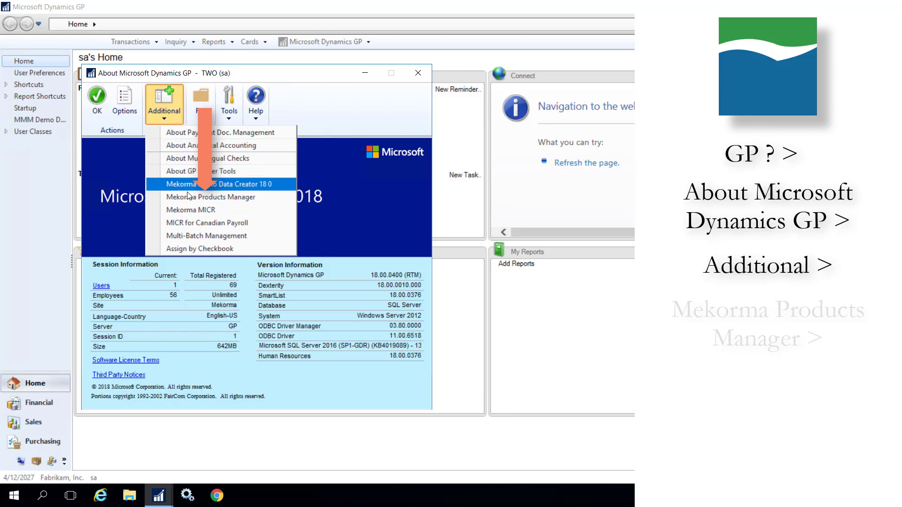
pyautogui.click(210, 197)
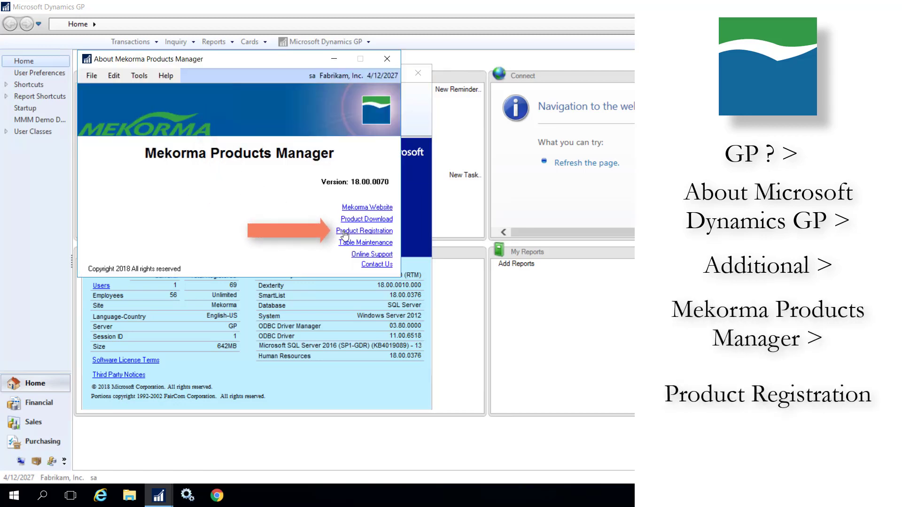
# Open the Product Registration link to list Mekorma product keys and statuses
pyautogui.click(364, 231)
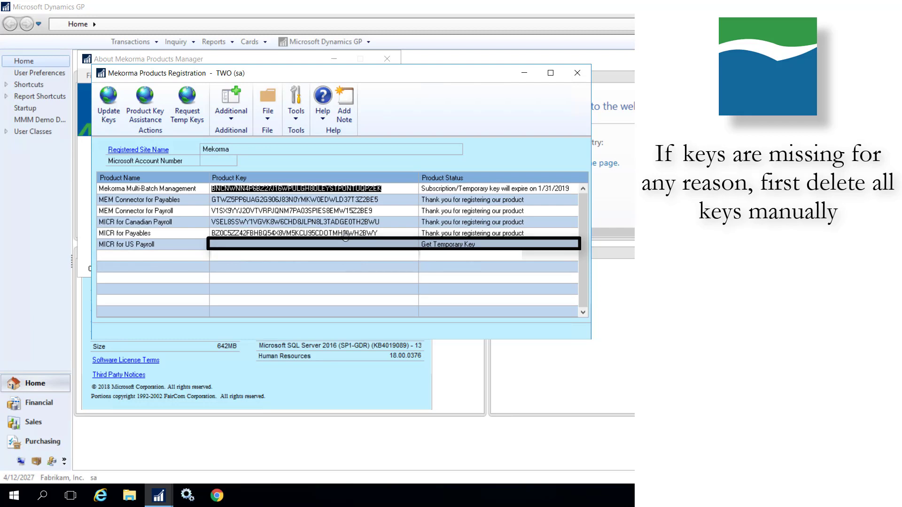
# Delete the Mekorma product keys until every product shows Get Temporary Key
pyautogui.click(326, 233)
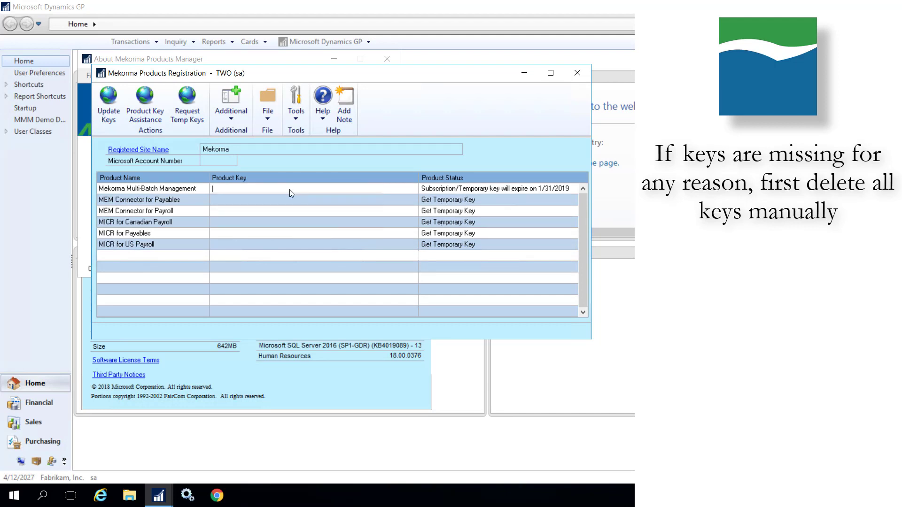
pyautogui.click(108, 103)
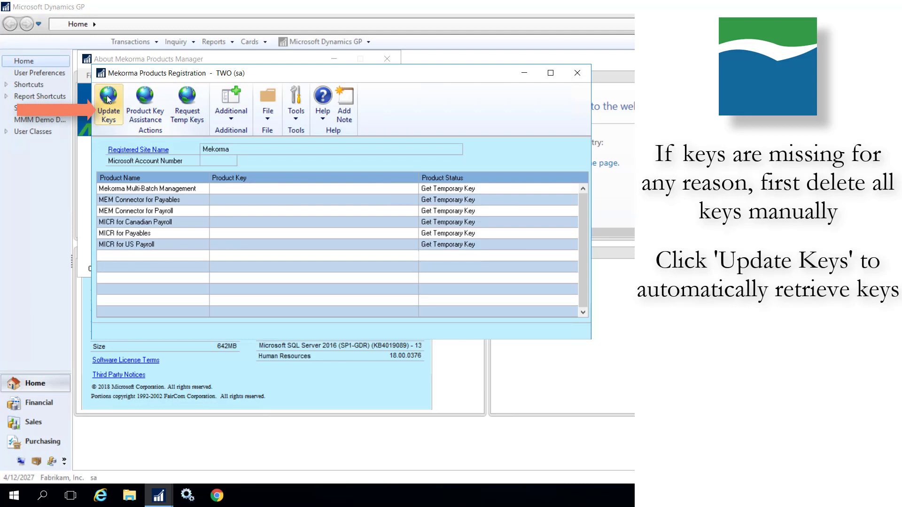
# Run Update Keys, continue past the prompt, and confirm the keys were retrieved
pyautogui.click(108, 103)
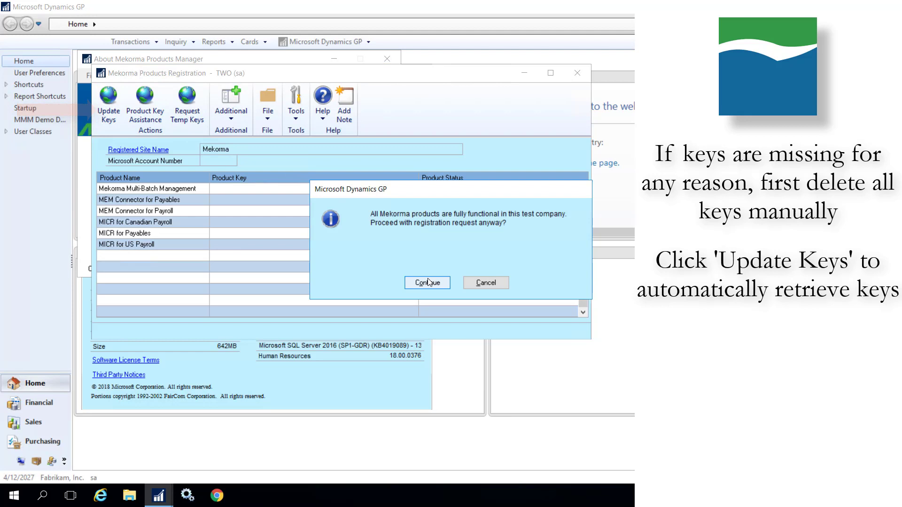
pyautogui.click(427, 283)
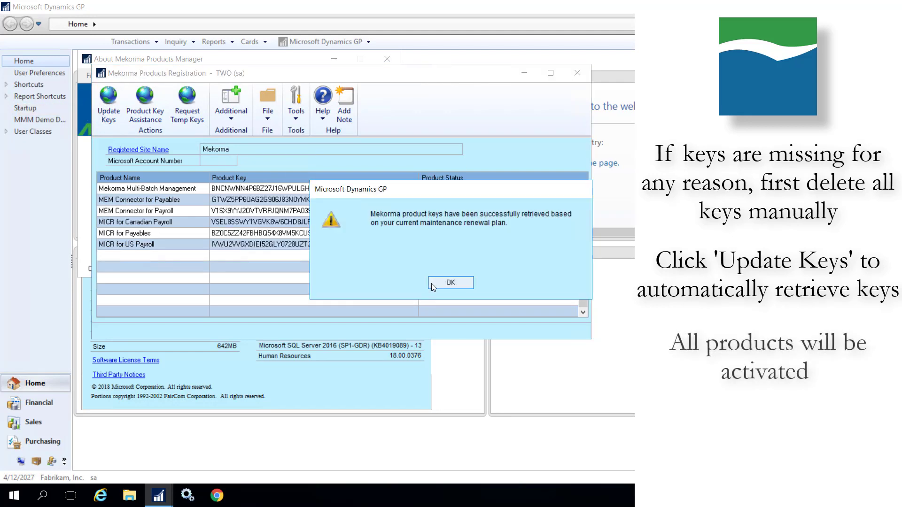
pyautogui.click(451, 282)
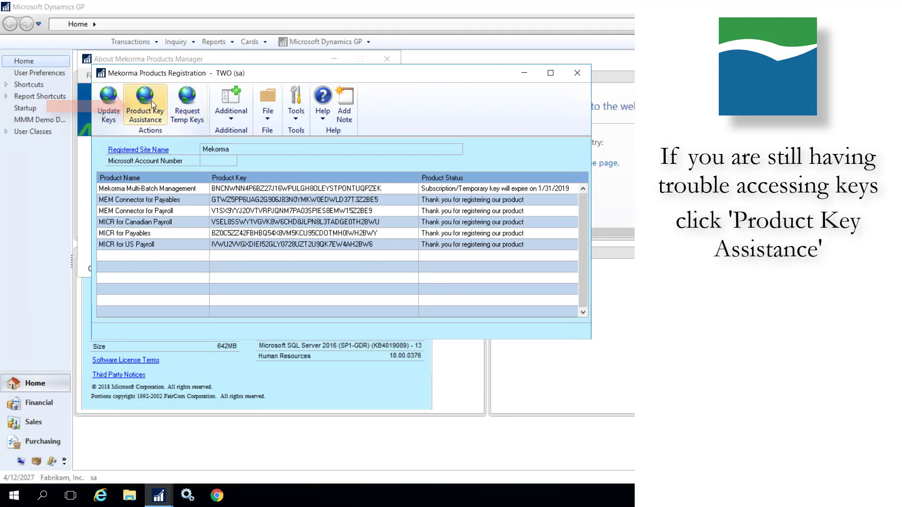
# Launch Product Key Assistance and scroll the browser down to the Registration Assistance Form
pyautogui.click(145, 104)
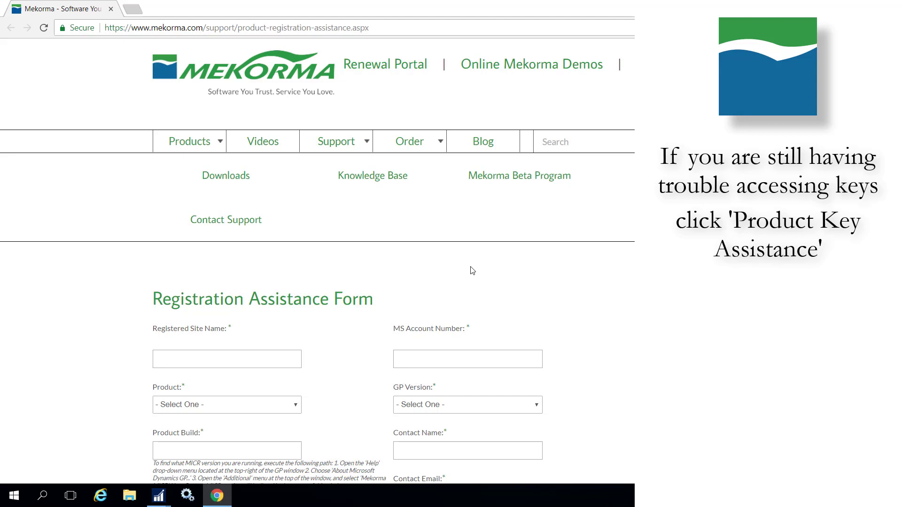
pyautogui.scroll(-3)
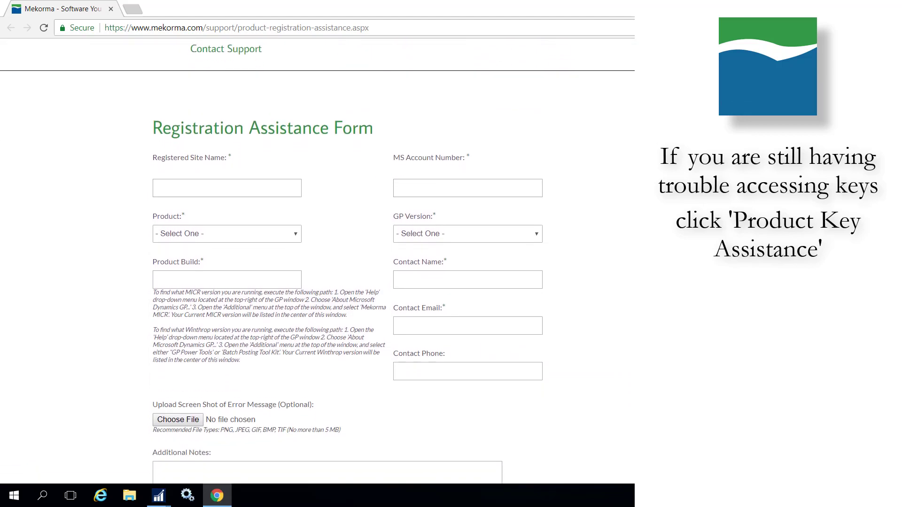
pyautogui.scroll(-3)
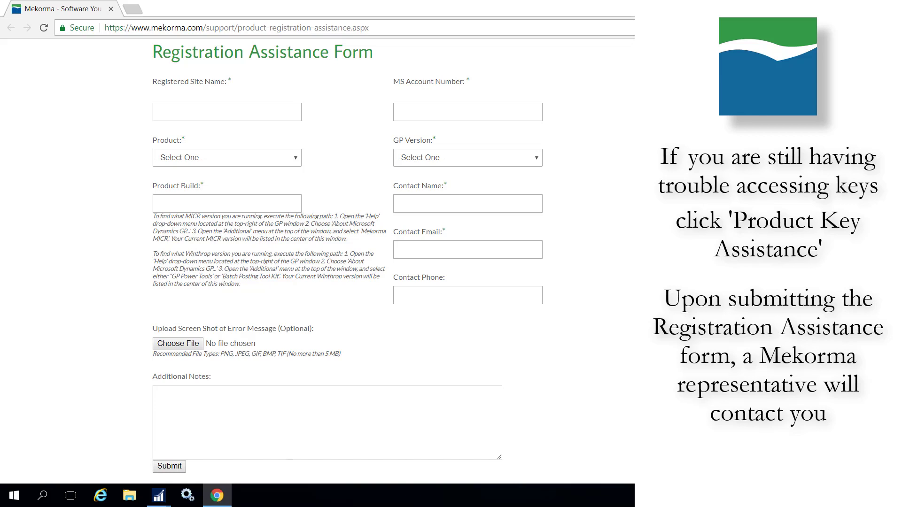
pyautogui.click(169, 465)
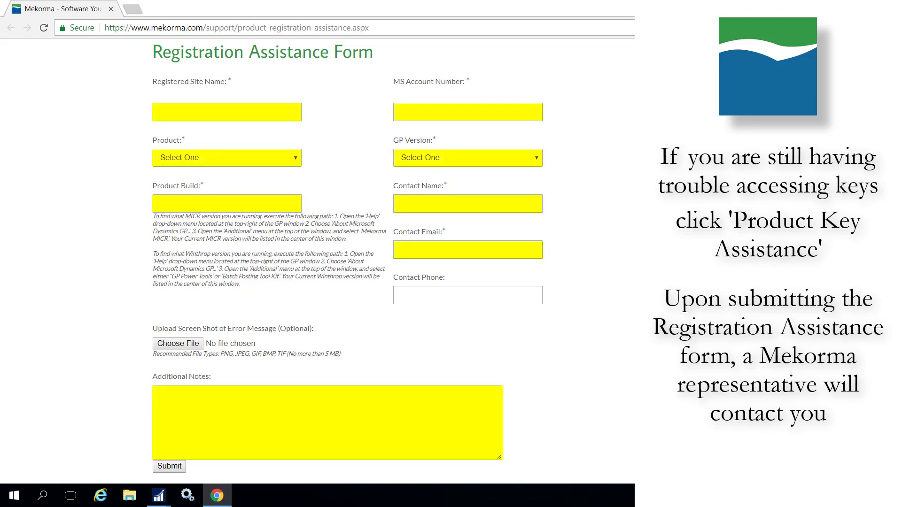